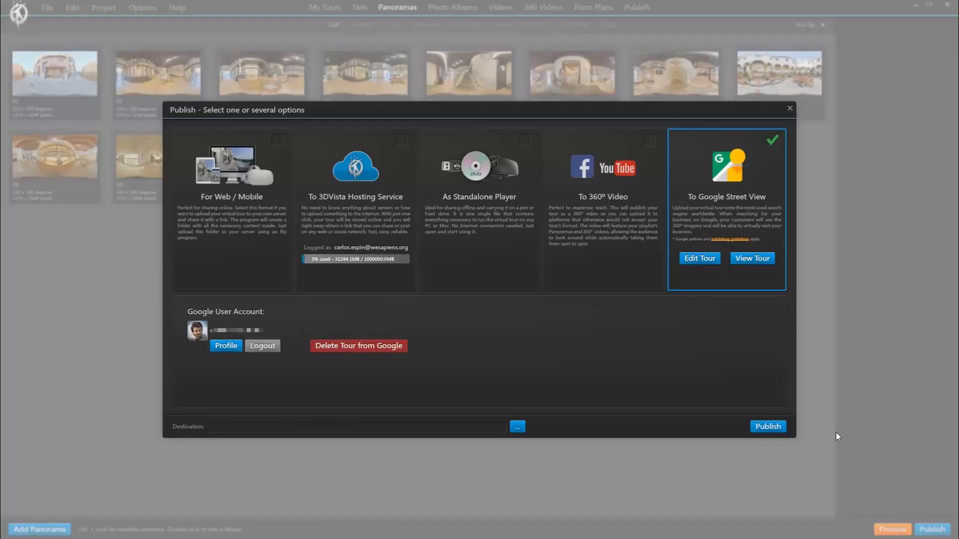
# Step: Bring up the tour's Street View editing view with its panoramas placed on the map
pyautogui.click(700, 258)
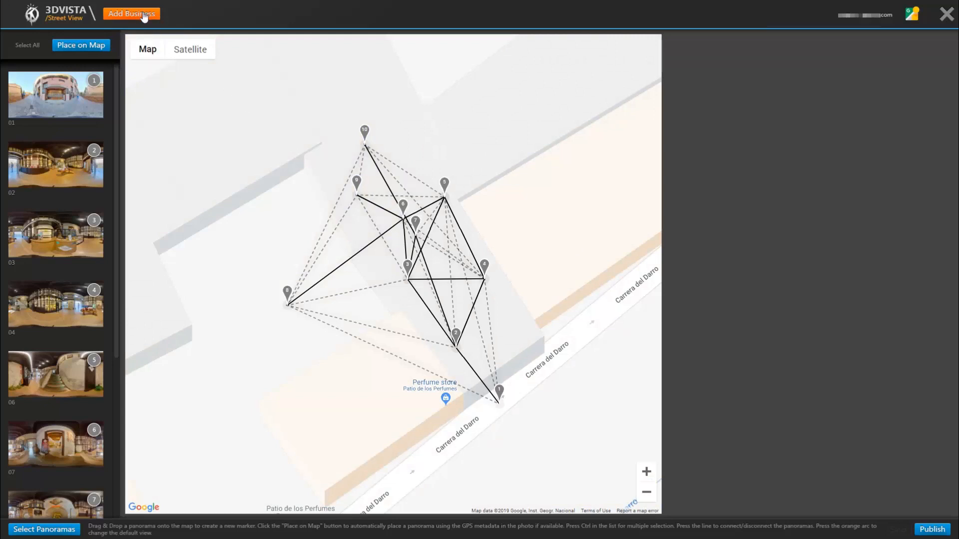
# Step: Link the tour to the business Patio de los Perfumes via Add Business, searching 'pa'
pyautogui.click(132, 14)
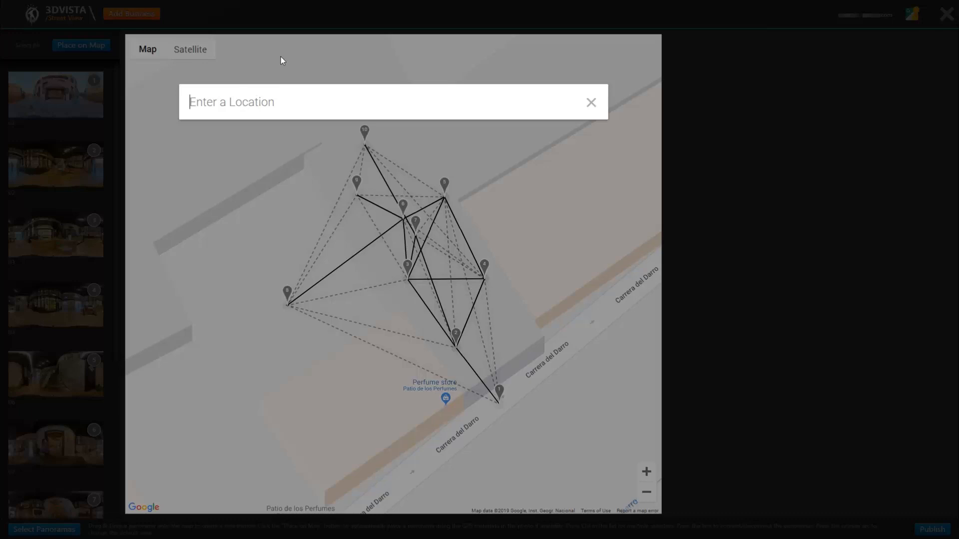
pyautogui.write('patio')
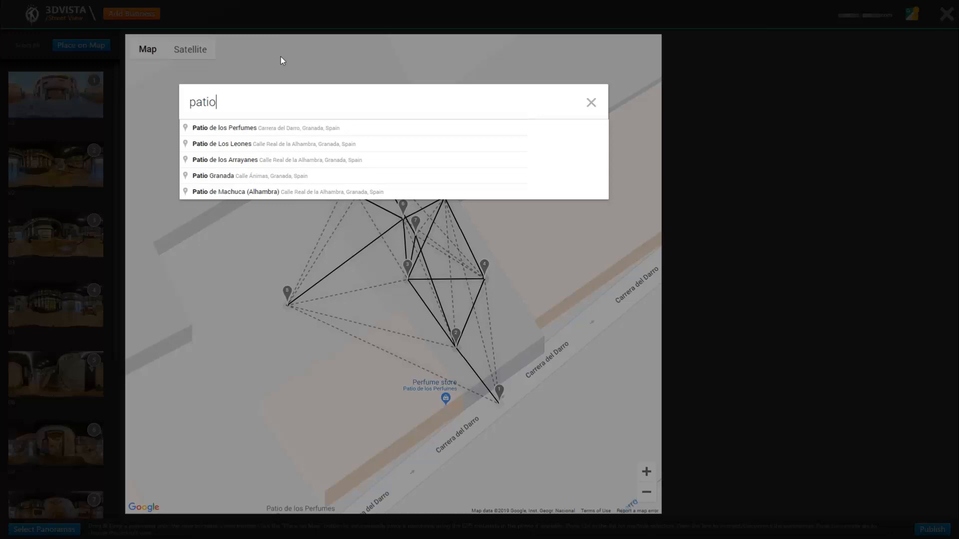
pyautogui.moveTo(241, 107)
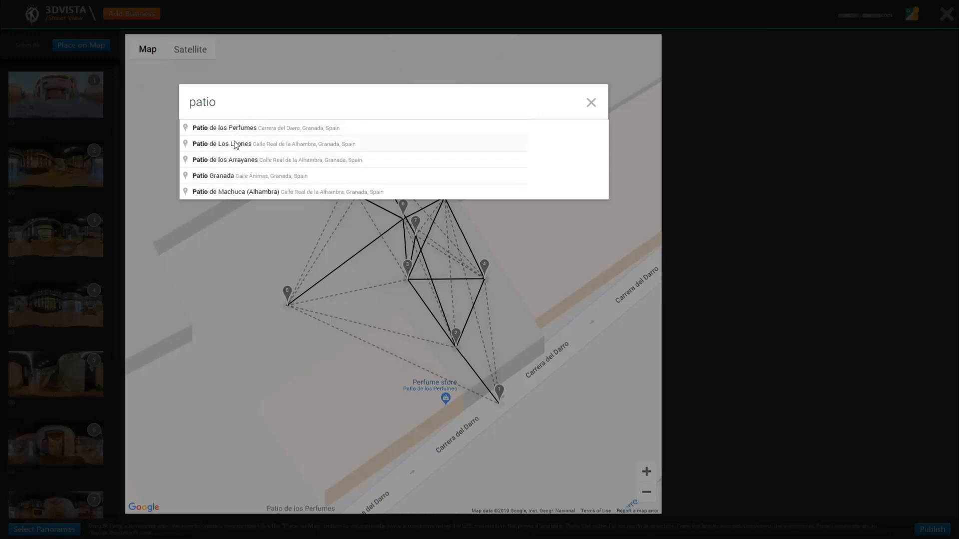
pyautogui.moveTo(232, 132)
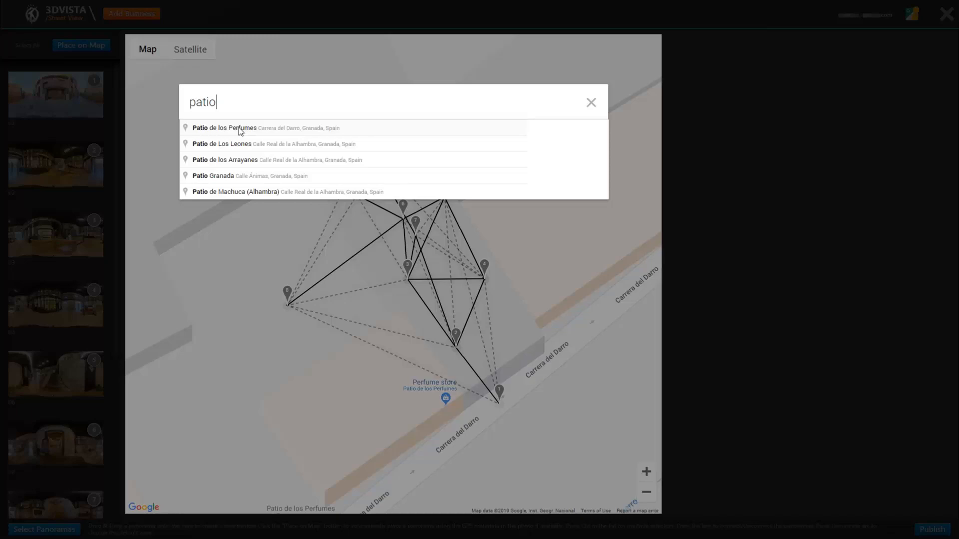
pyautogui.click(226, 128)
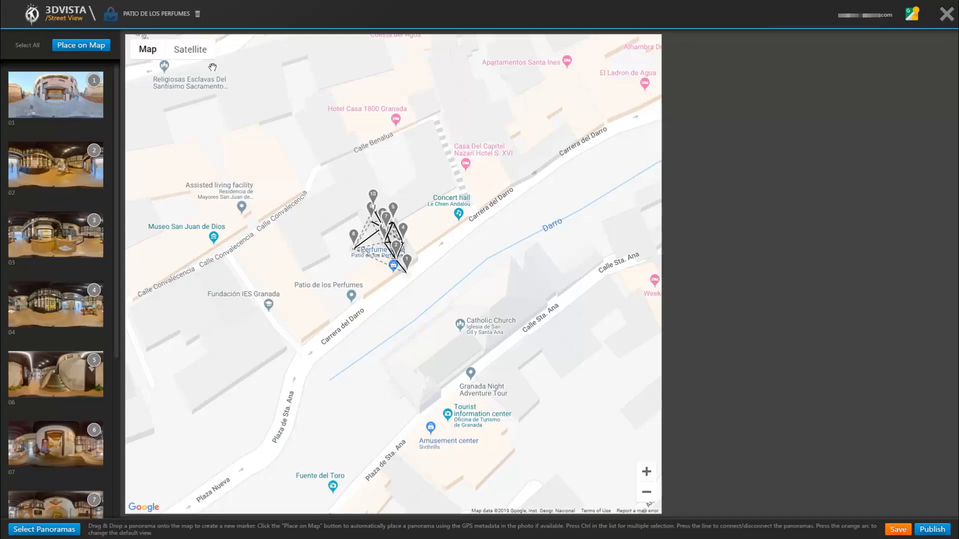
pyautogui.moveTo(123, 24)
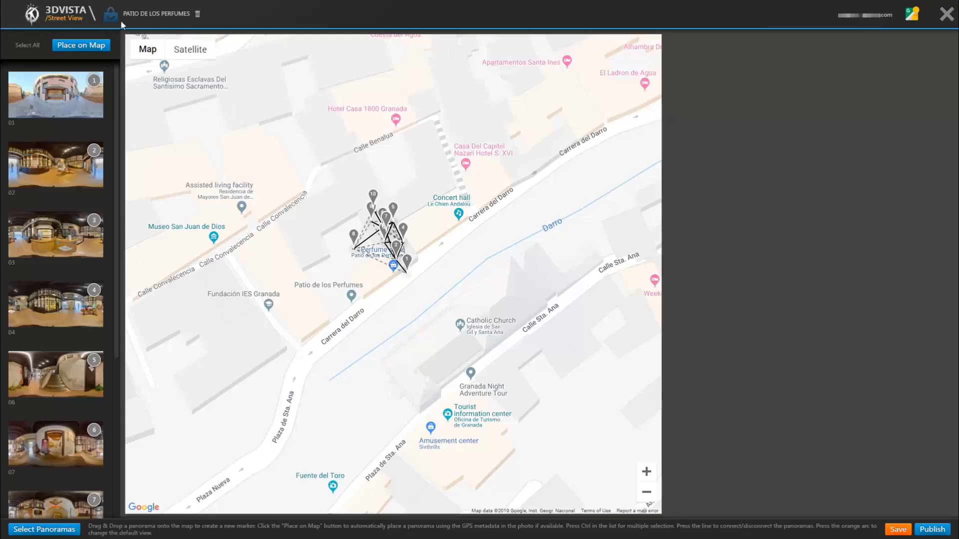
pyautogui.moveTo(111, 29)
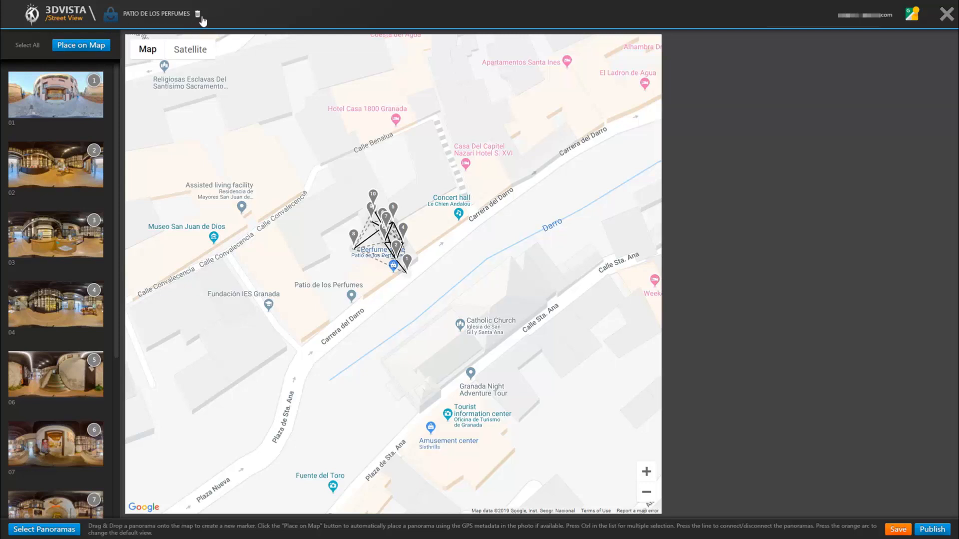
pyautogui.moveTo(445, 289)
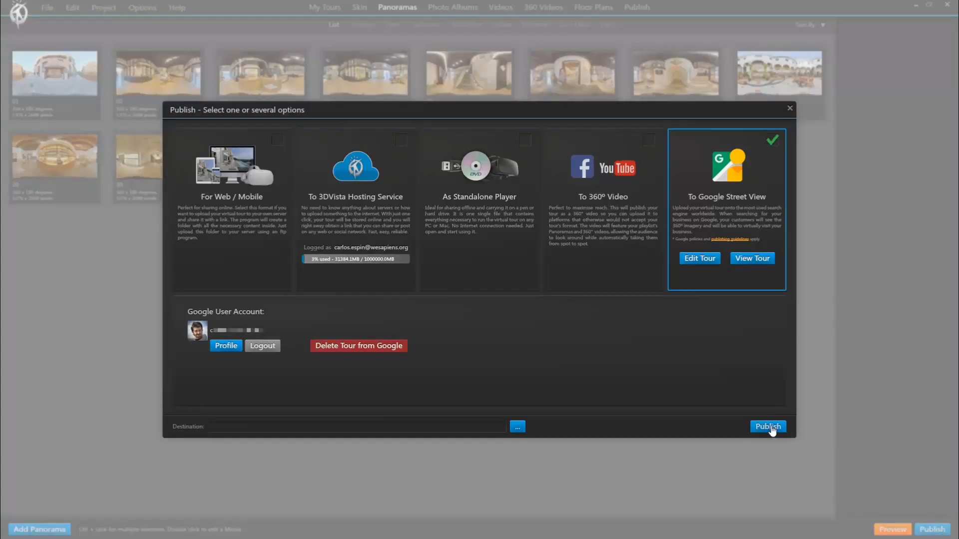
# Step: Publish the tour to Street View, accepting the 24h delay warning and the created confirmation
pyautogui.click(767, 426)
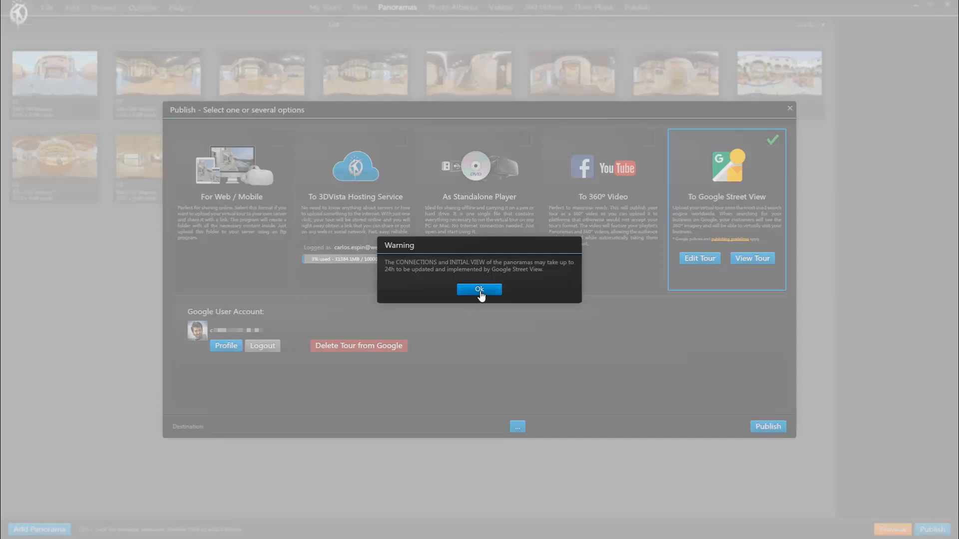
pyautogui.click(480, 288)
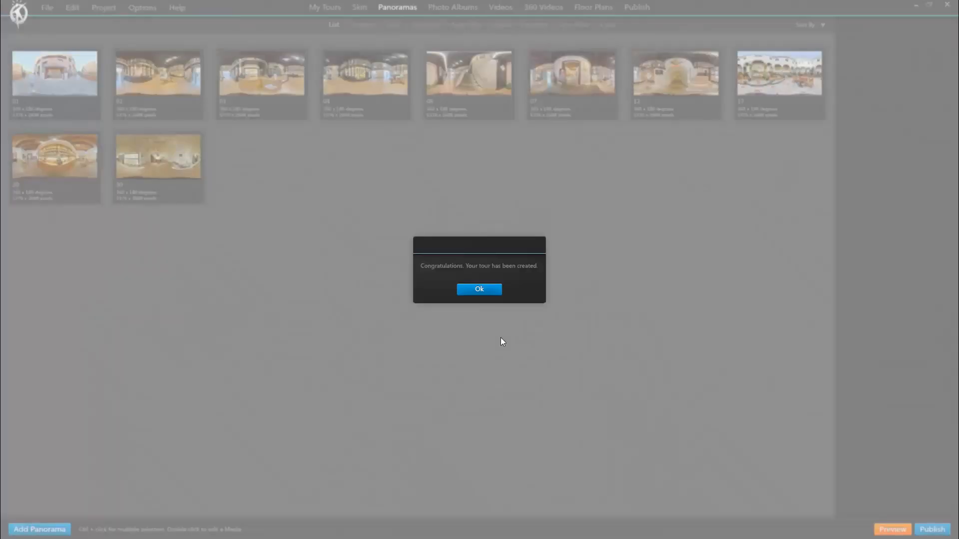
pyautogui.click(480, 289)
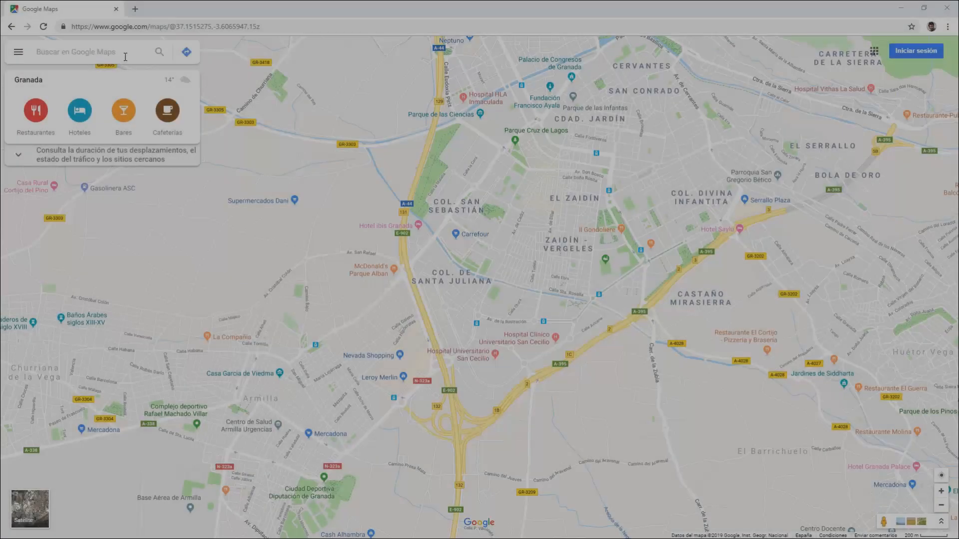
# Step: Find 'patio de los perfumes' in Google Maps and scroll its listing to the Fotos section
pyautogui.write('patio de los perfumes')
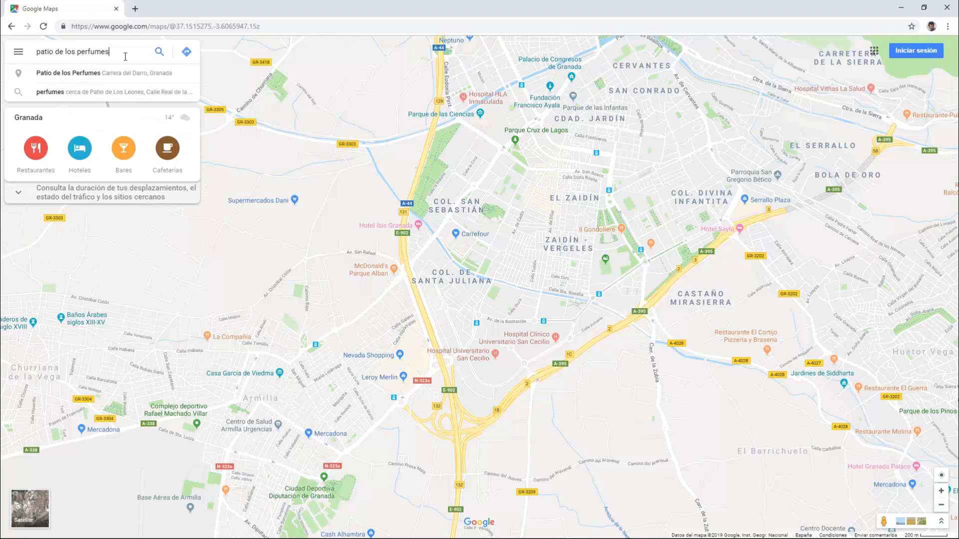
pyautogui.click(67, 73)
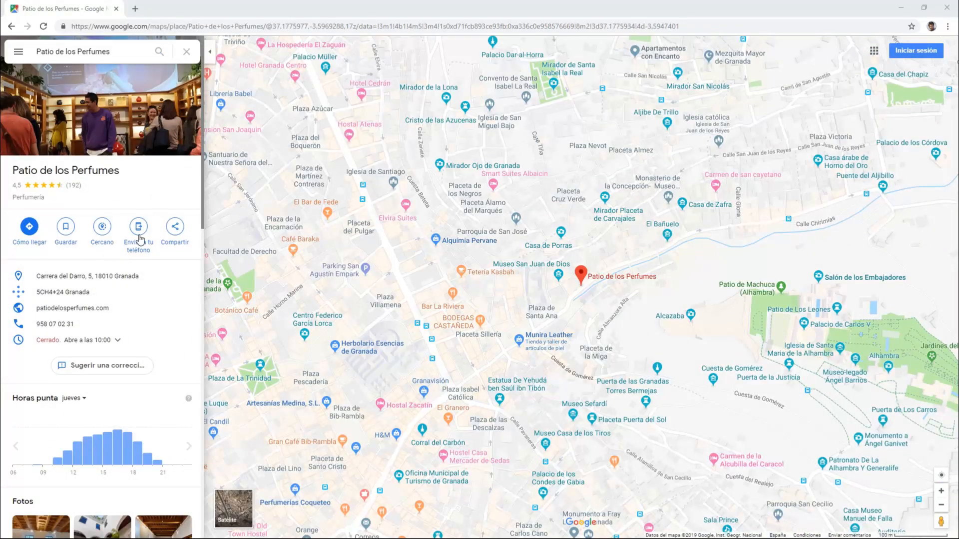
pyautogui.scroll(-3)
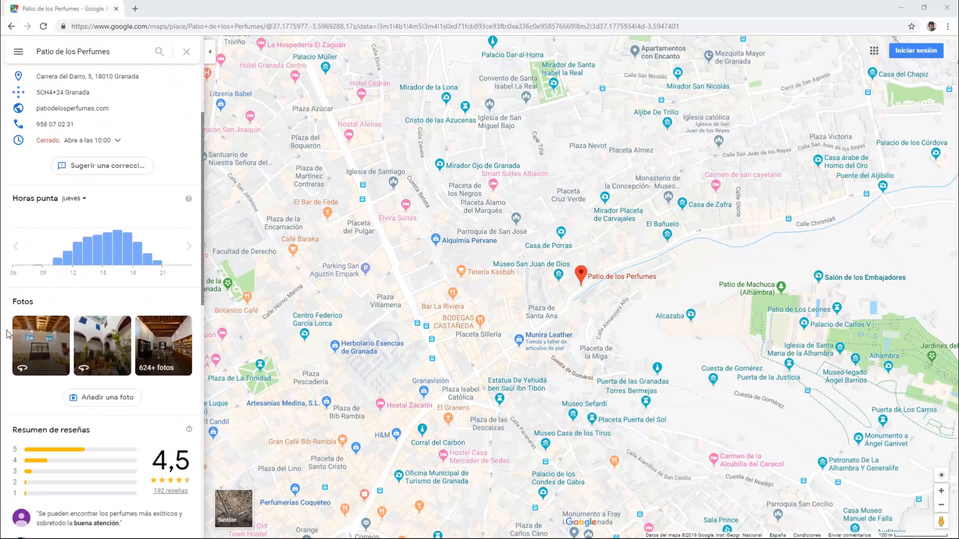
pyautogui.moveTo(42, 351)
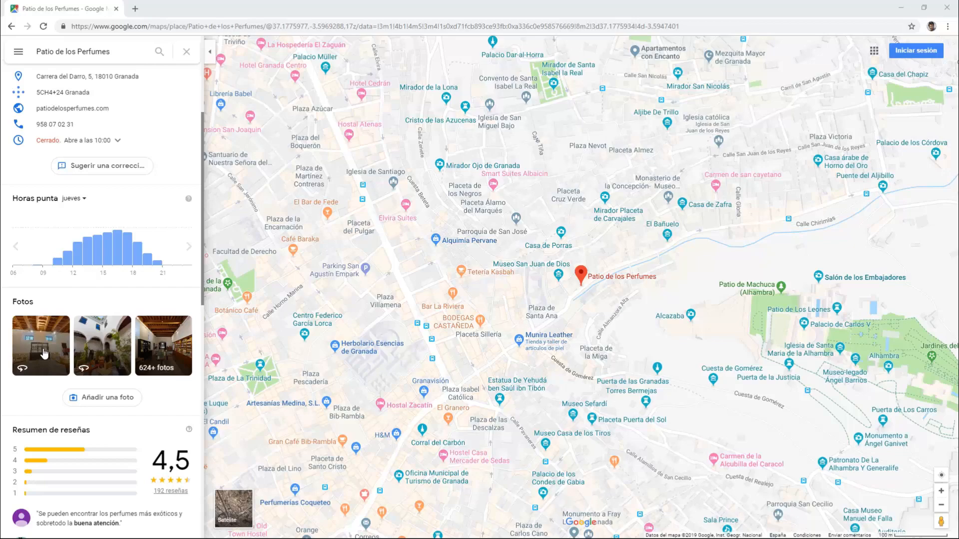
# Step: View the shop's first 360° panorama, step to another, and list only the Vista en 360° photos
pyautogui.click(41, 345)
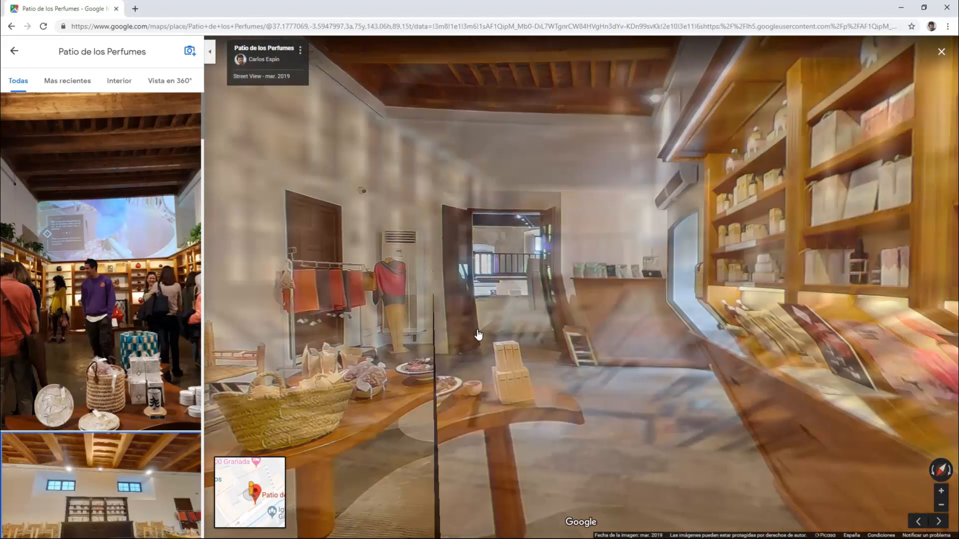
pyautogui.click(480, 335)
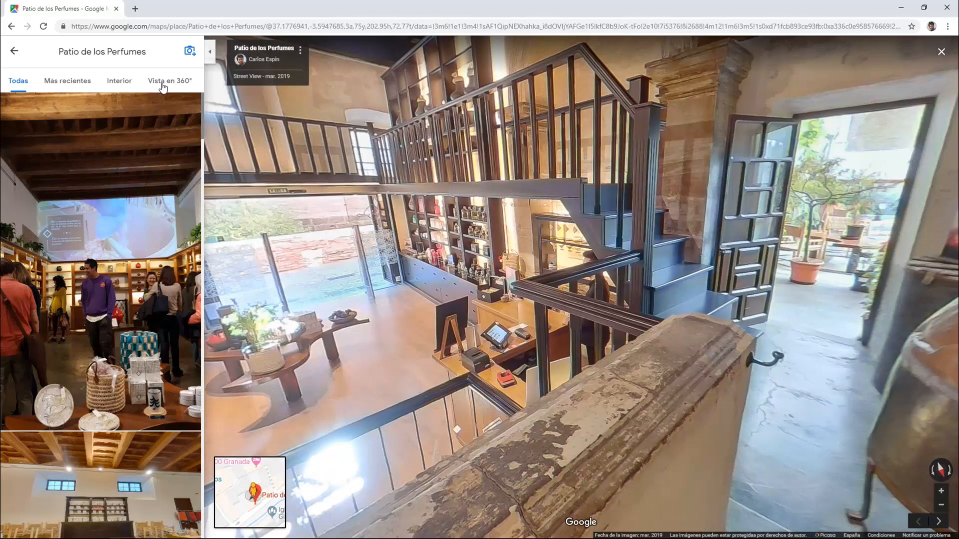
pyautogui.click(170, 81)
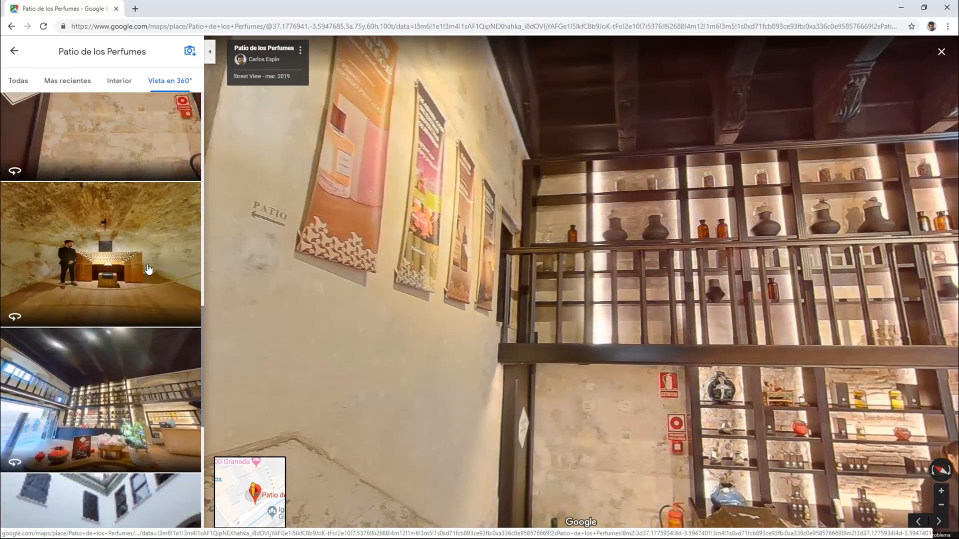
# Step: Scroll the 360° views and display the plant-filled courtyard panorama
pyautogui.scroll(-3)
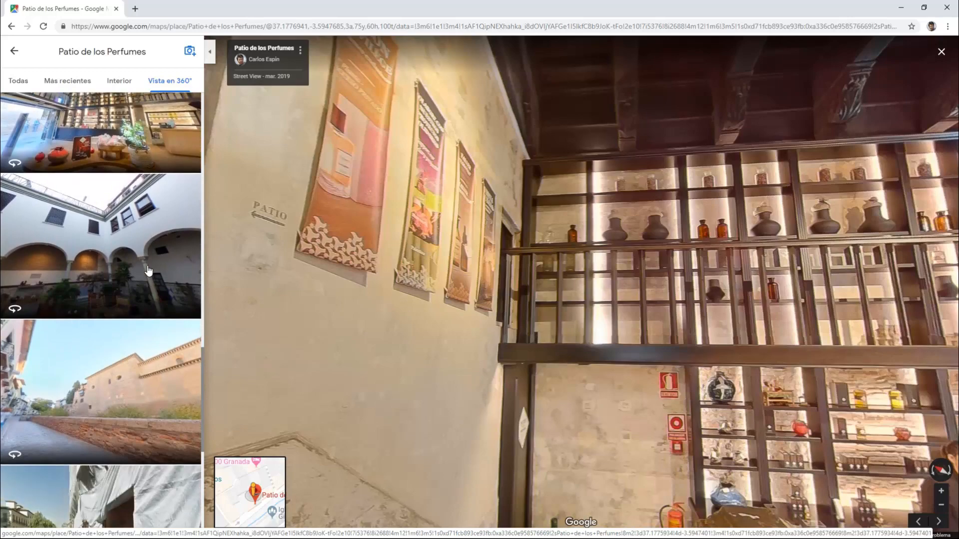
pyautogui.scroll(-3)
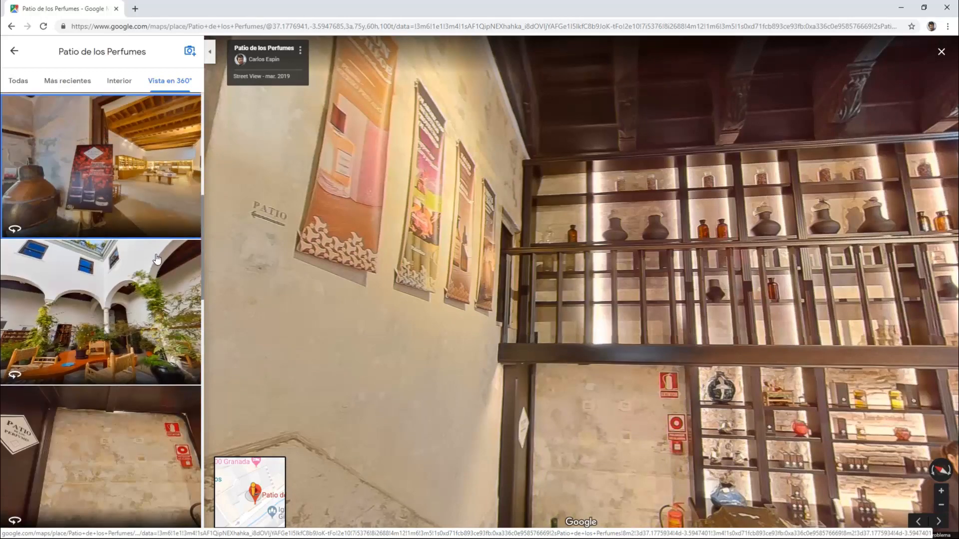
pyautogui.click(100, 314)
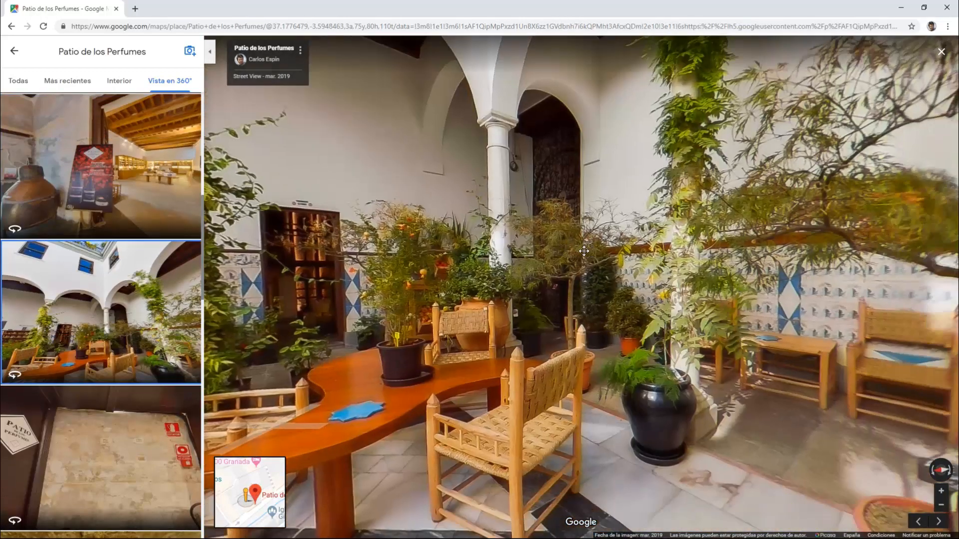